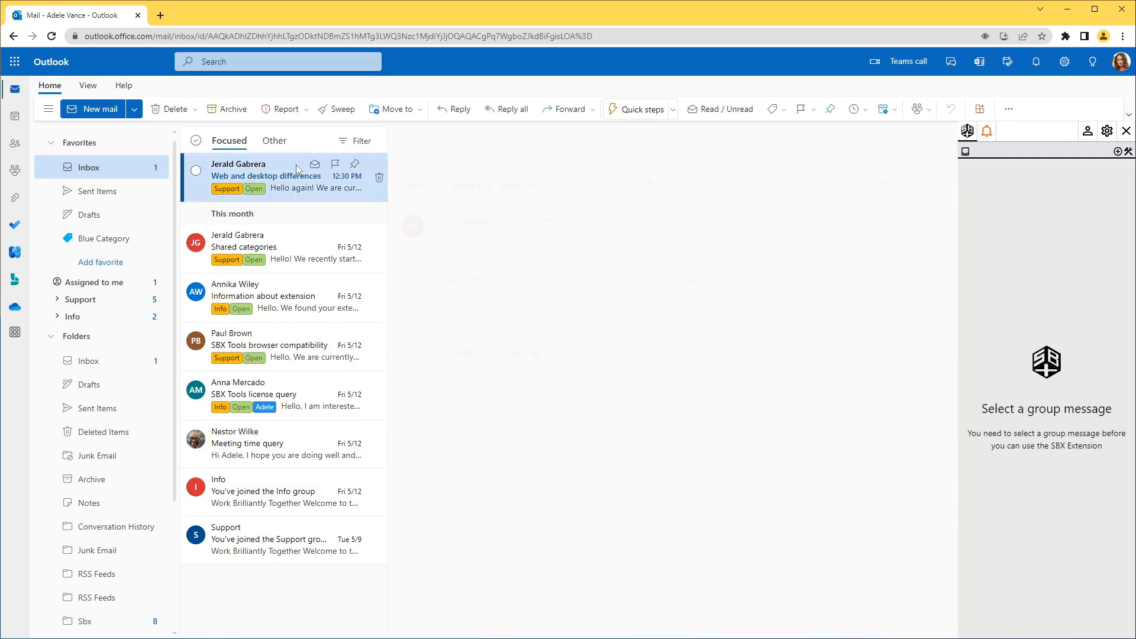
Step: Open the Web and desktop differences message in the Inbox
{"action": "left_click", "coordinate": [265, 175]}
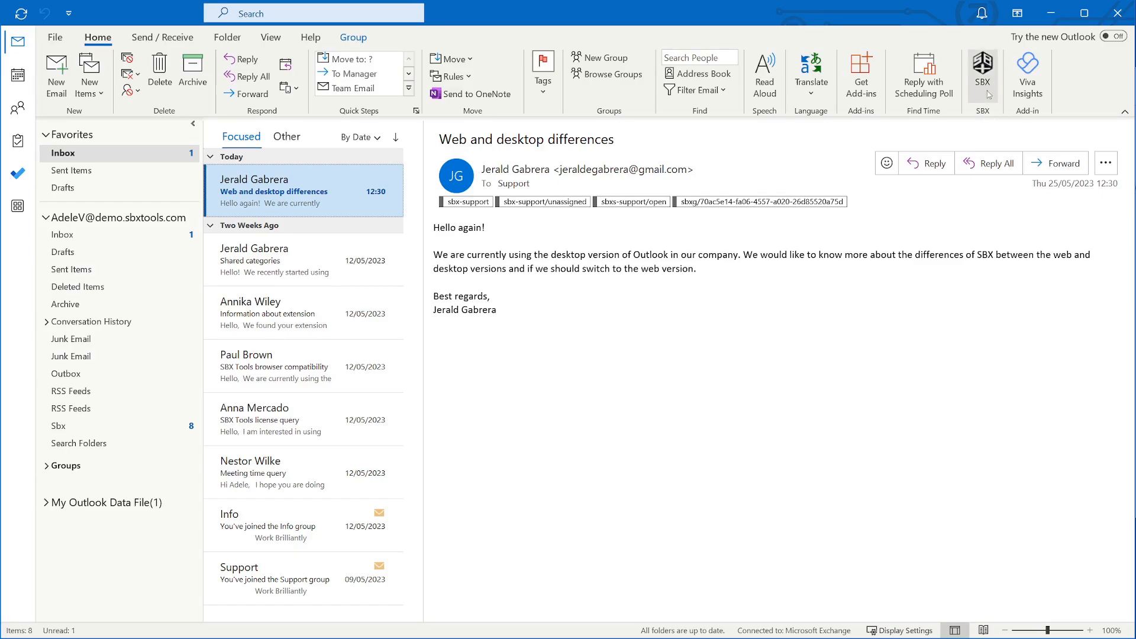
Step: Show the SBX Extension pane for the Support group message from the Home ribbon
{"action": "left_click", "coordinate": [982, 65]}
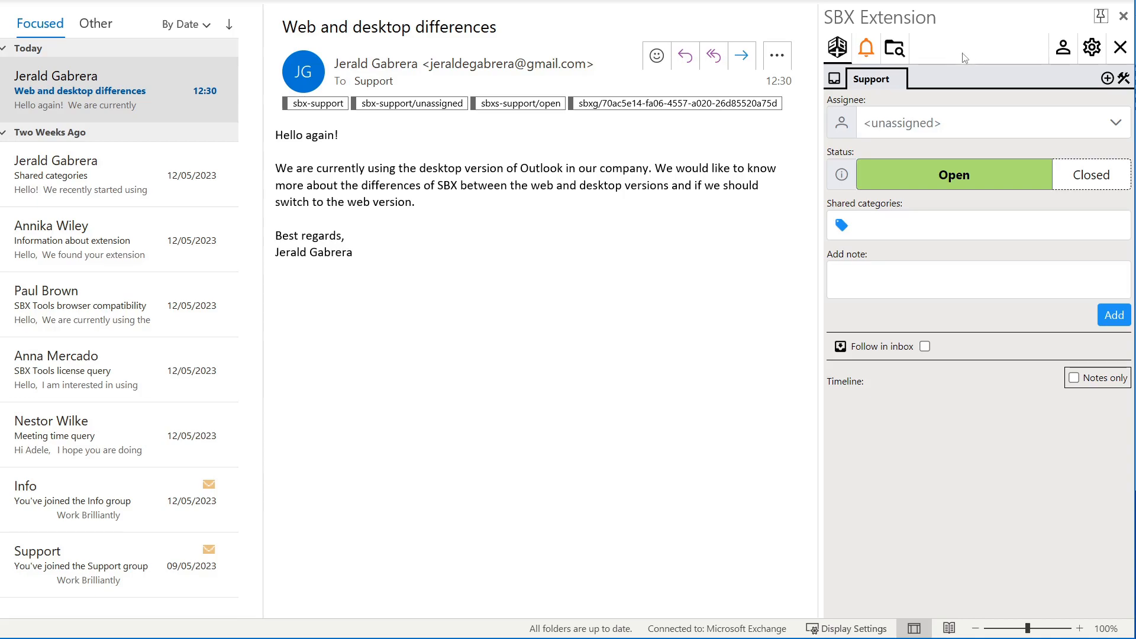
Step: Tag the message with the Priority/High shared category and begin a note mentioning @l
{"action": "left_click", "coordinate": [977, 225]}
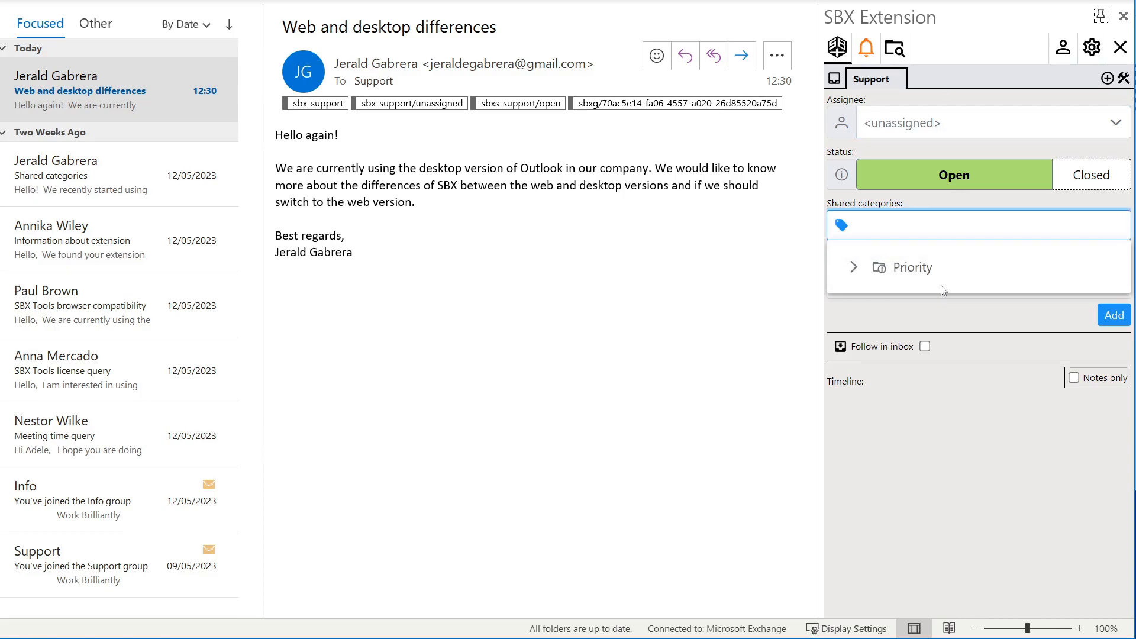
{"action": "left_click", "coordinate": [852, 267]}
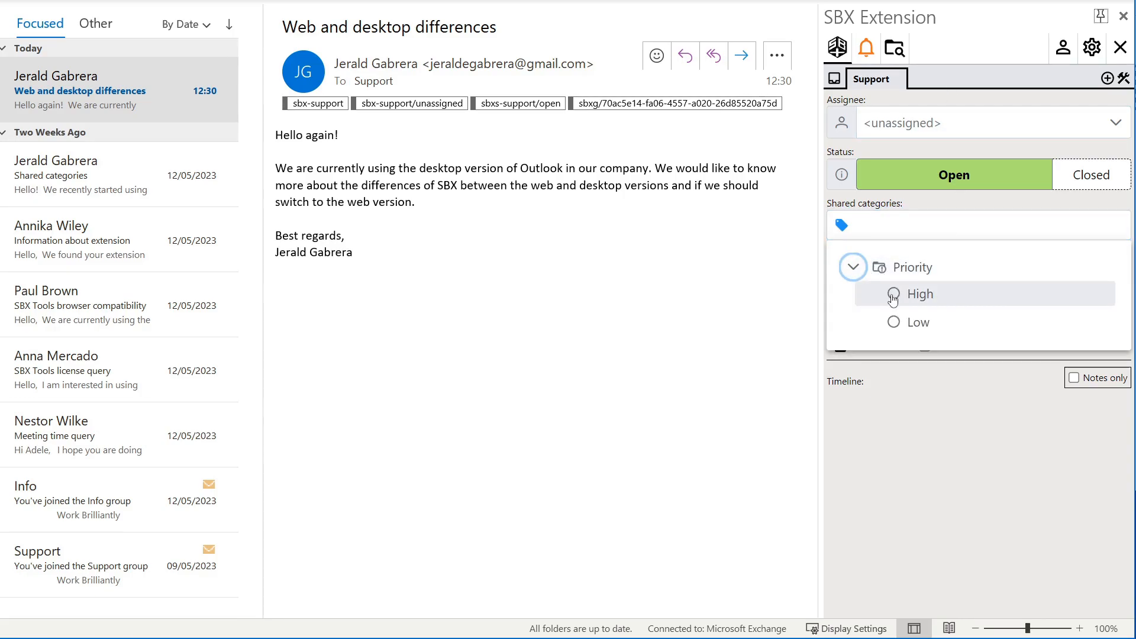
{"action": "left_click", "coordinate": [893, 293]}
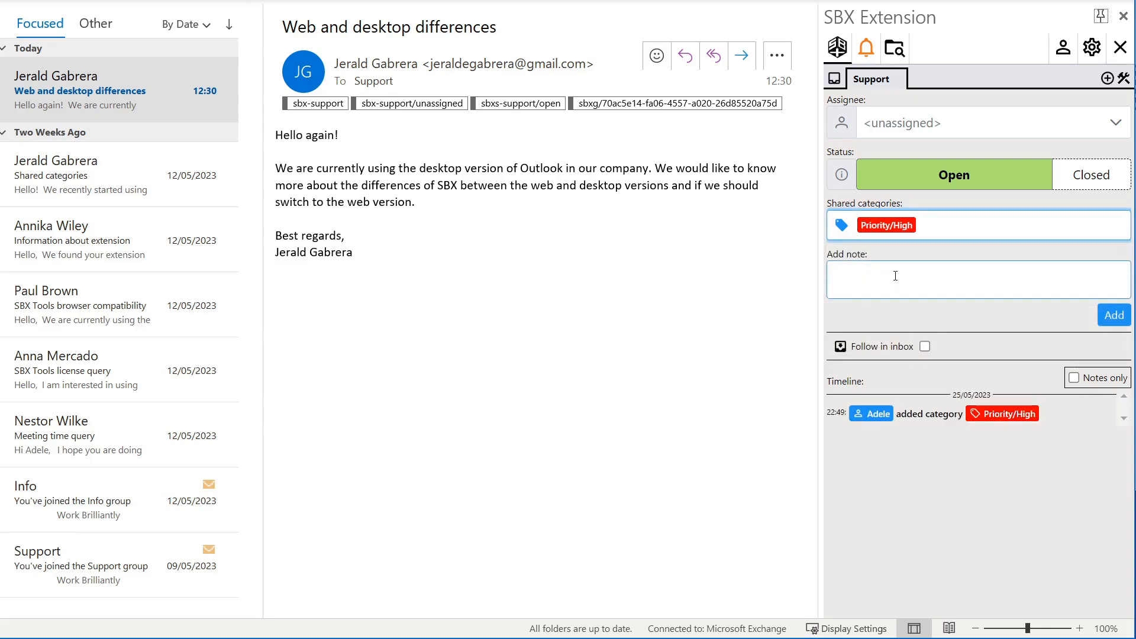
{"action": "type", "text": "@l"}
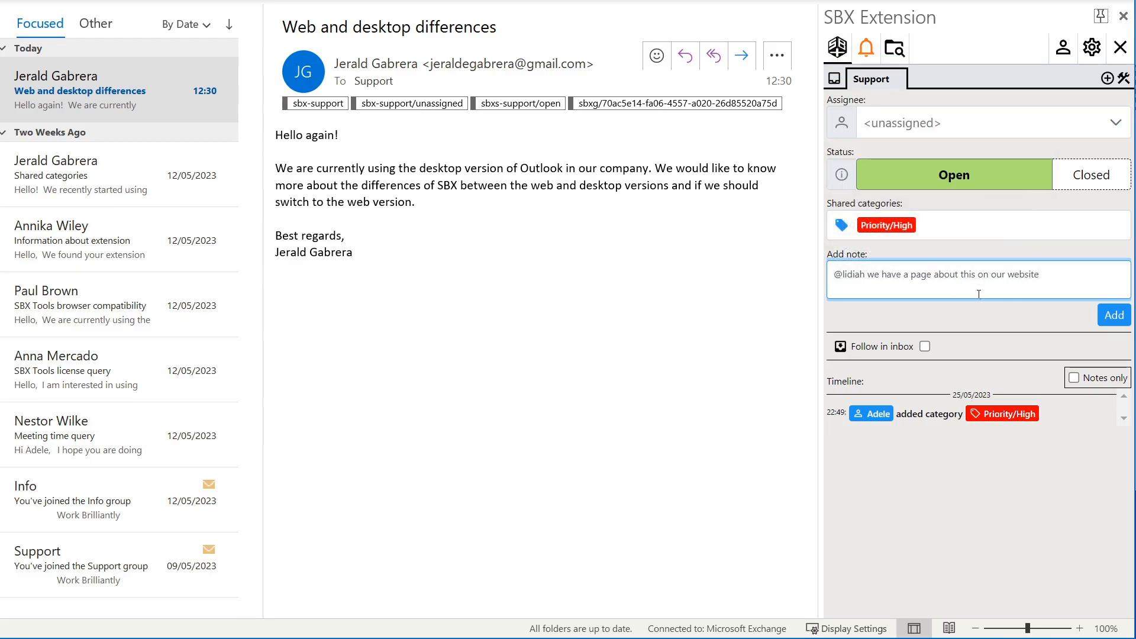
{"action": "left_click", "coordinate": [1113, 315]}
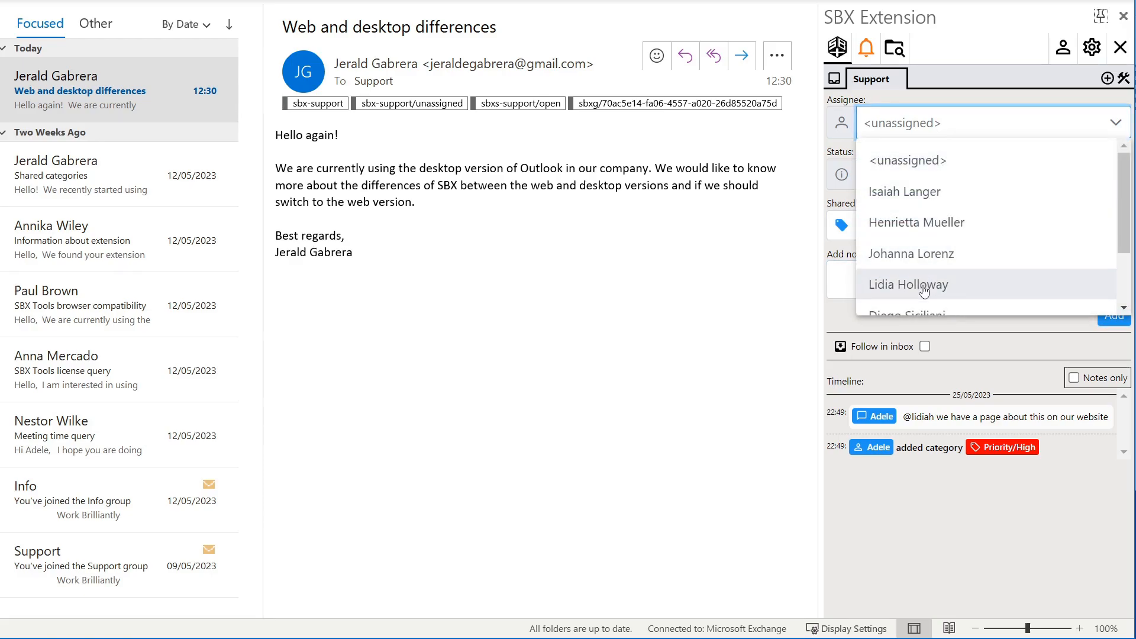
Step: Assign the support message to Lidia from the Assignee list
{"action": "left_click", "coordinate": [909, 284]}
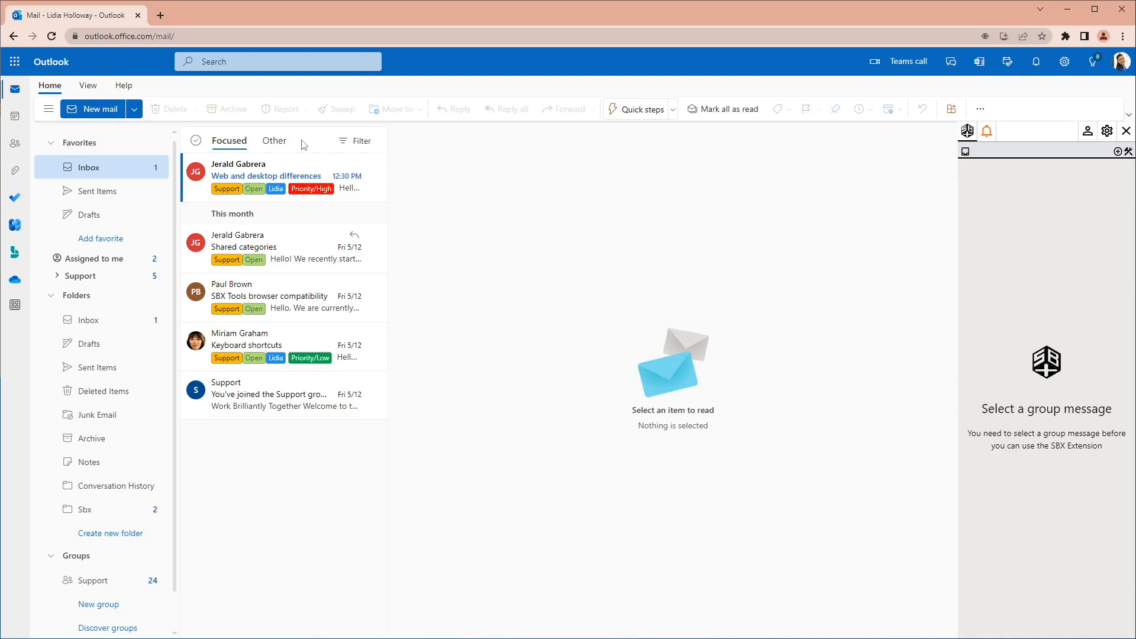
{"action": "left_click", "coordinate": [266, 175]}
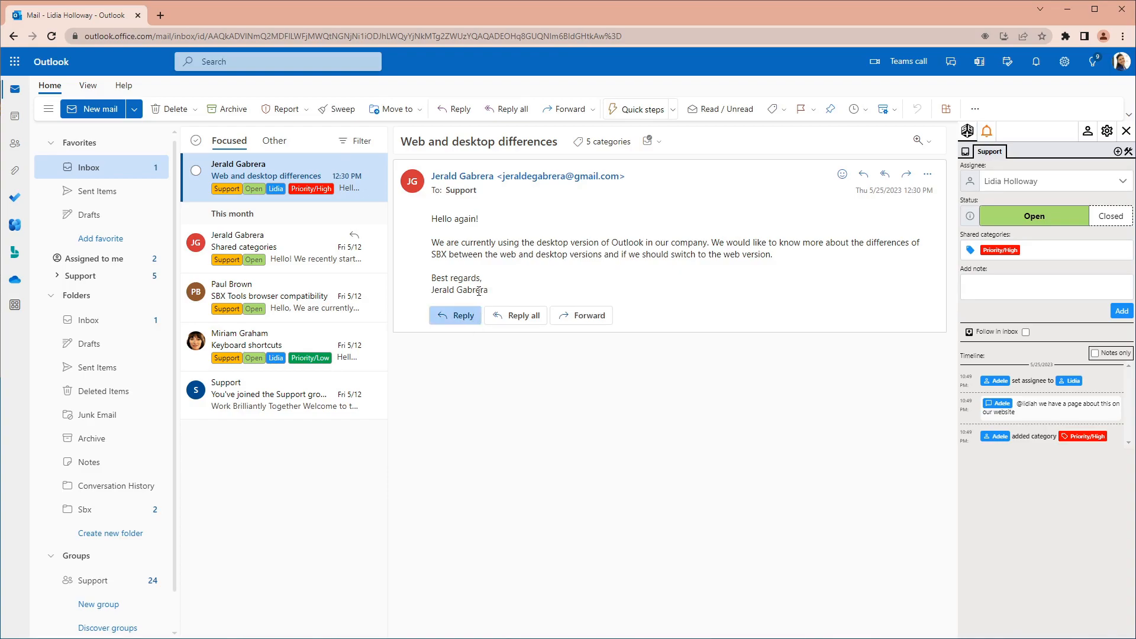
{"action": "left_click", "coordinate": [454, 314]}
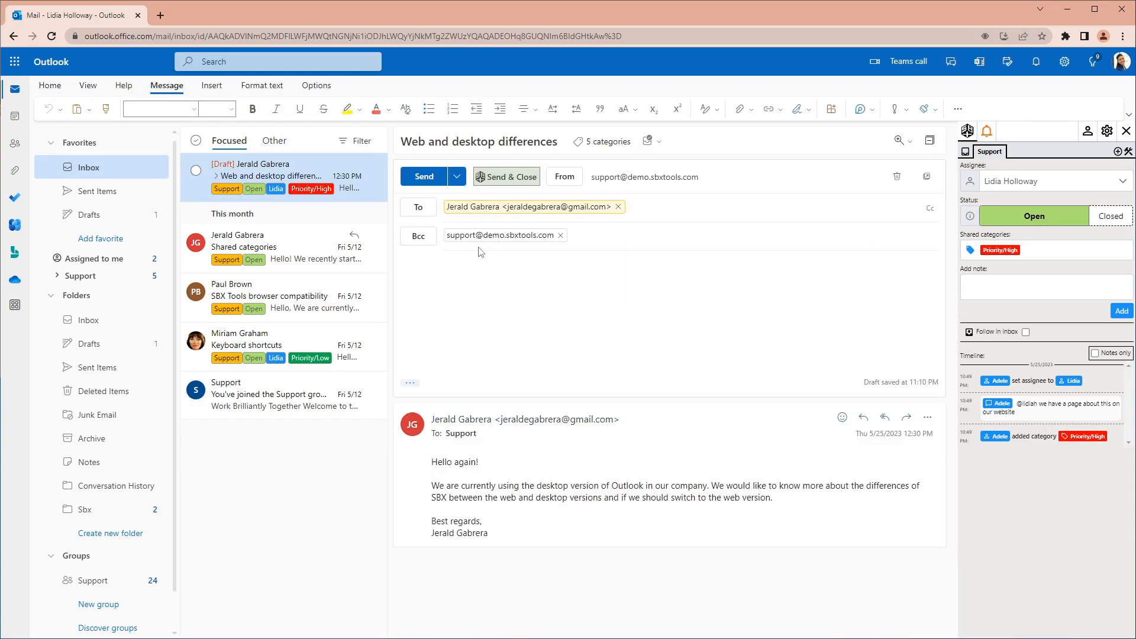
Step: Write the reply 'Hello Jerald,' recommending the web version with the web-vs-desktop knowledge base link and sign-off
{"action": "left_click", "coordinate": [563, 176]}
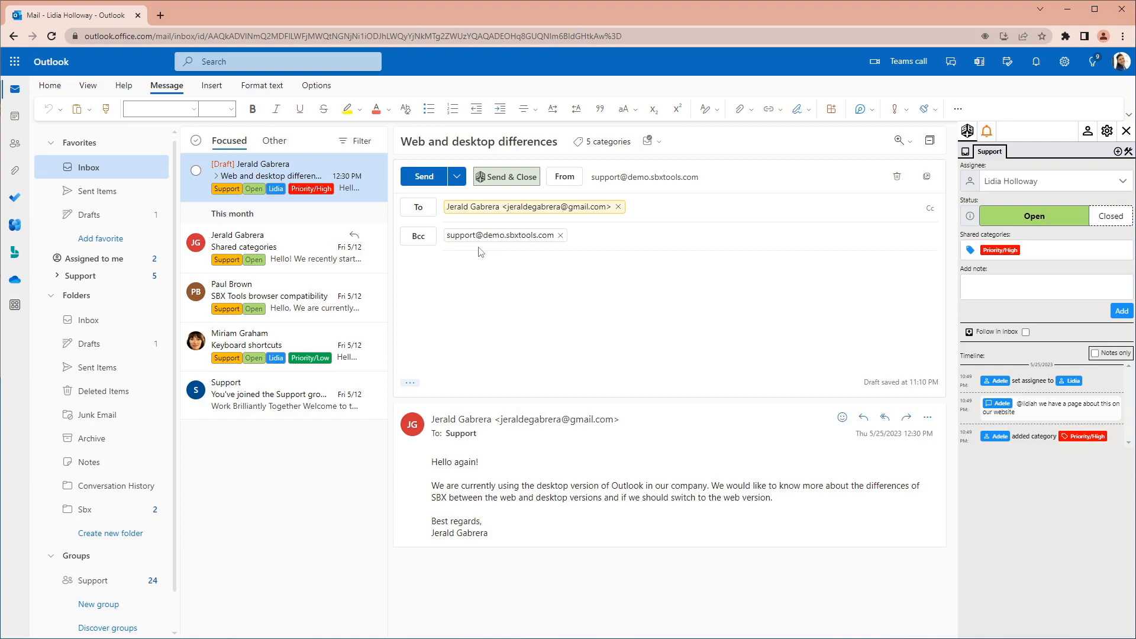
{"action": "type", "text": "Hello Jerald,"}
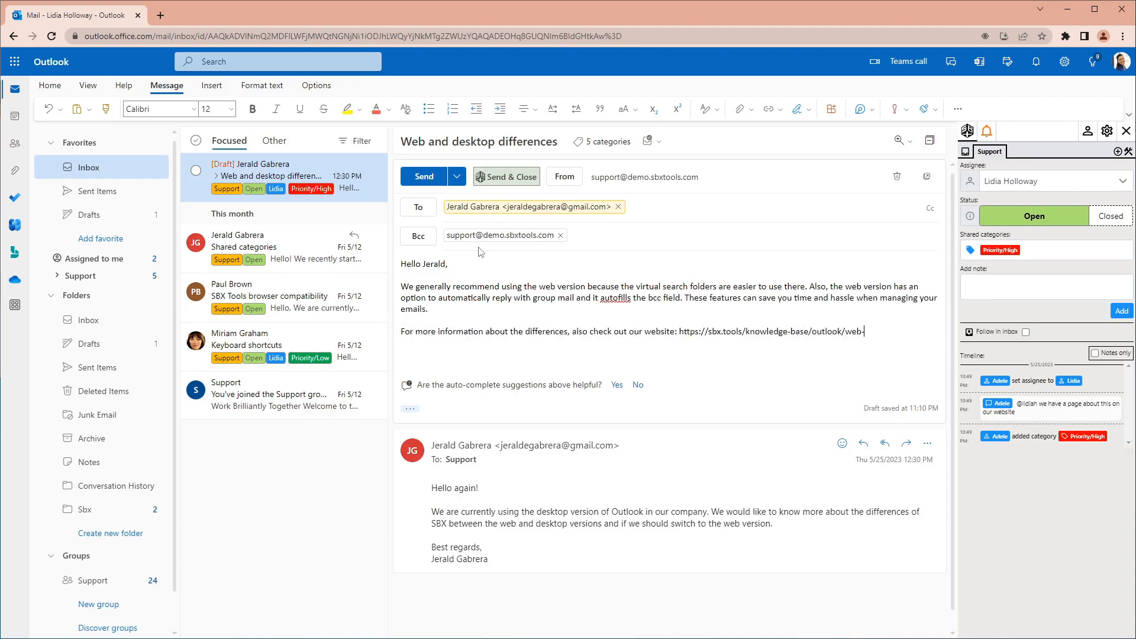
{"action": "type", "text": "-vs-desktop"}
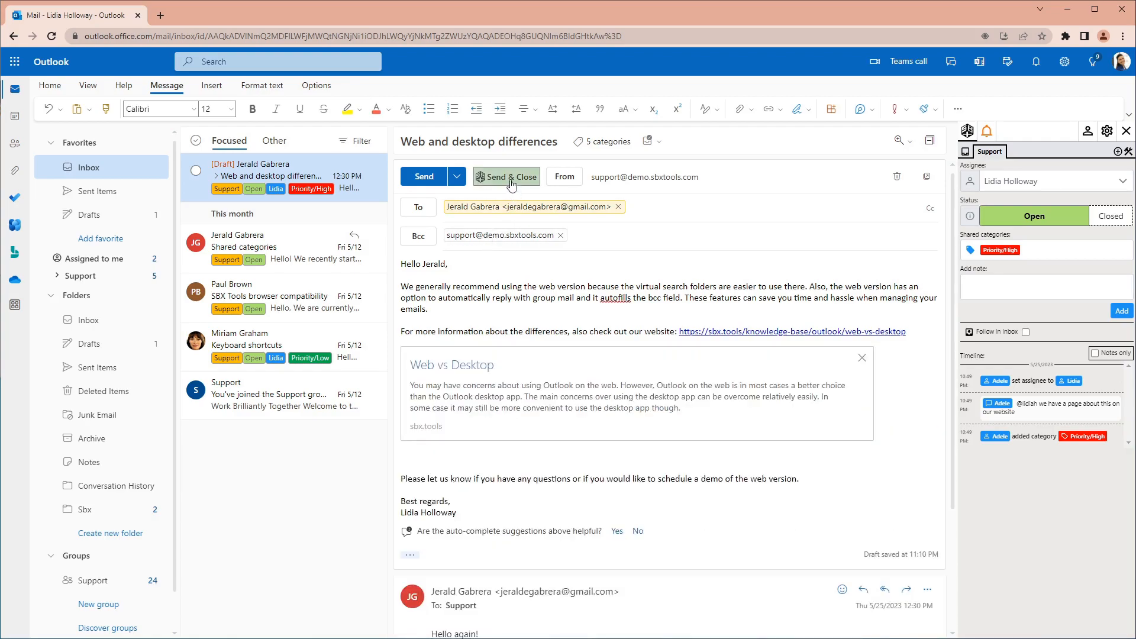
Step: Send the reply and close the conversation via SBX Send & Close
{"action": "left_click", "coordinate": [508, 176]}
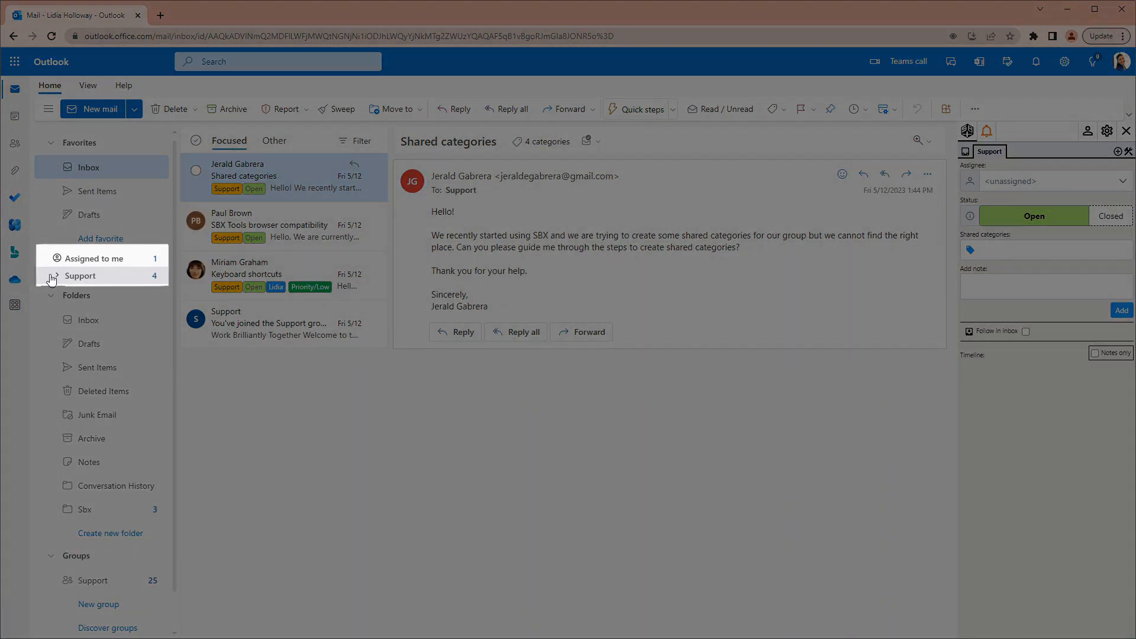
Step: Show the Support group's Closed virtual folder and open the Web and desktop differences conversation
{"action": "left_click", "coordinate": [52, 277]}
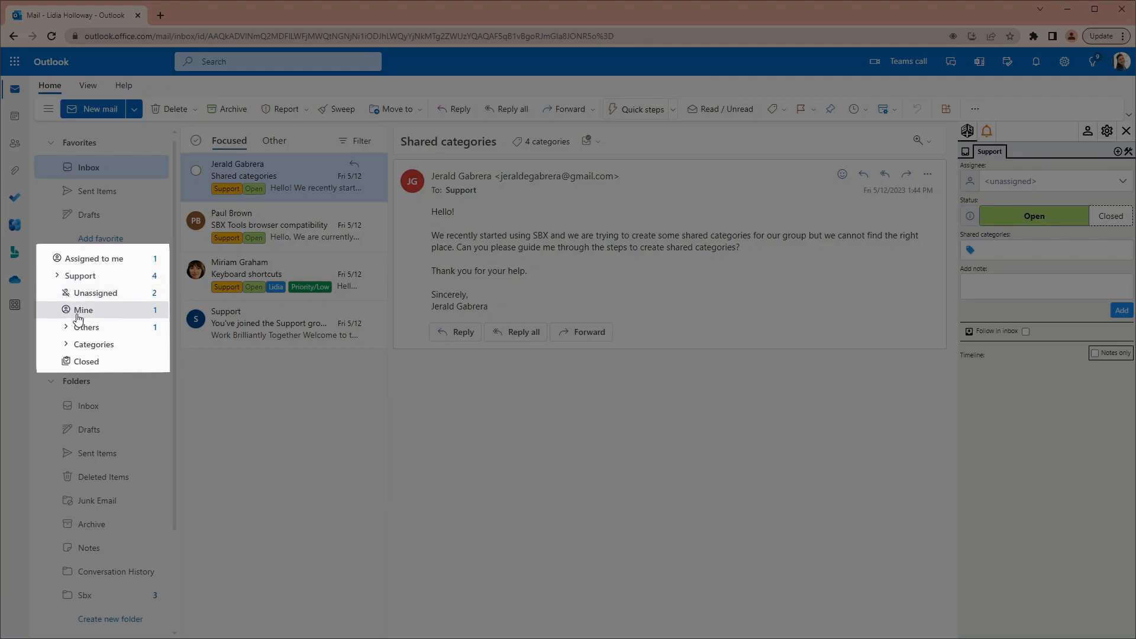
{"action": "left_click", "coordinate": [85, 361]}
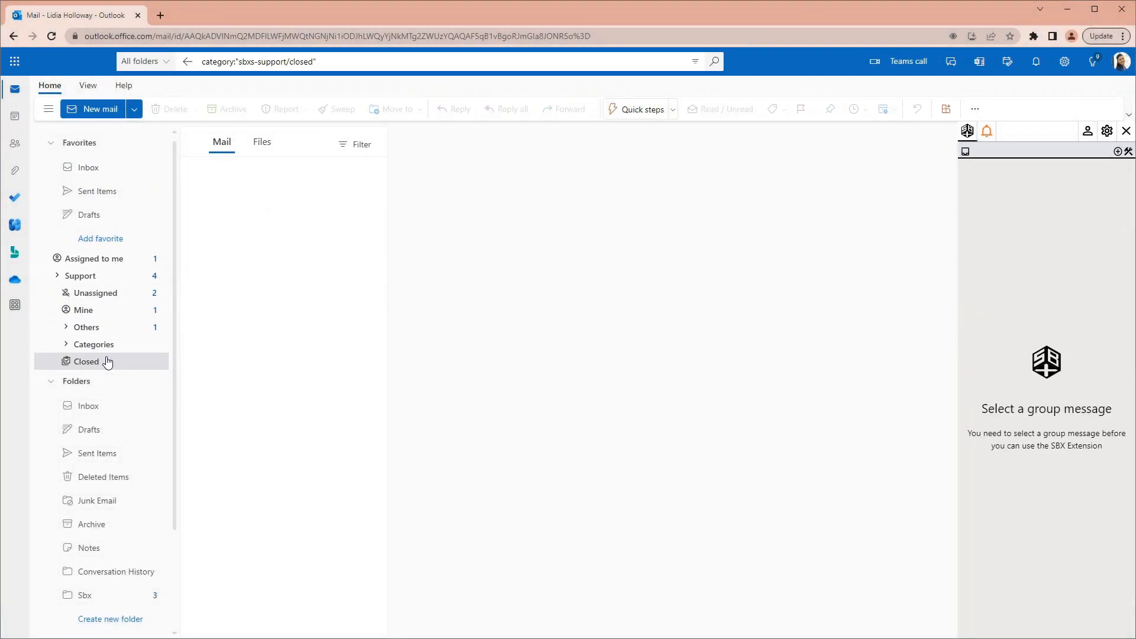
{"action": "left_click", "coordinate": [87, 362]}
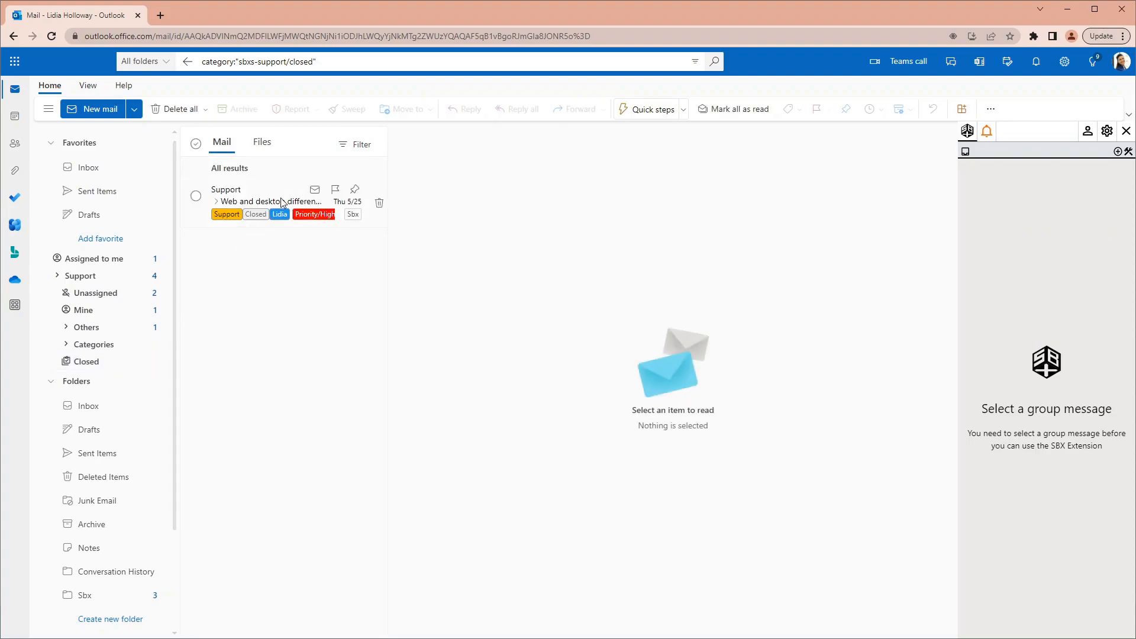
{"action": "left_click", "coordinate": [275, 201]}
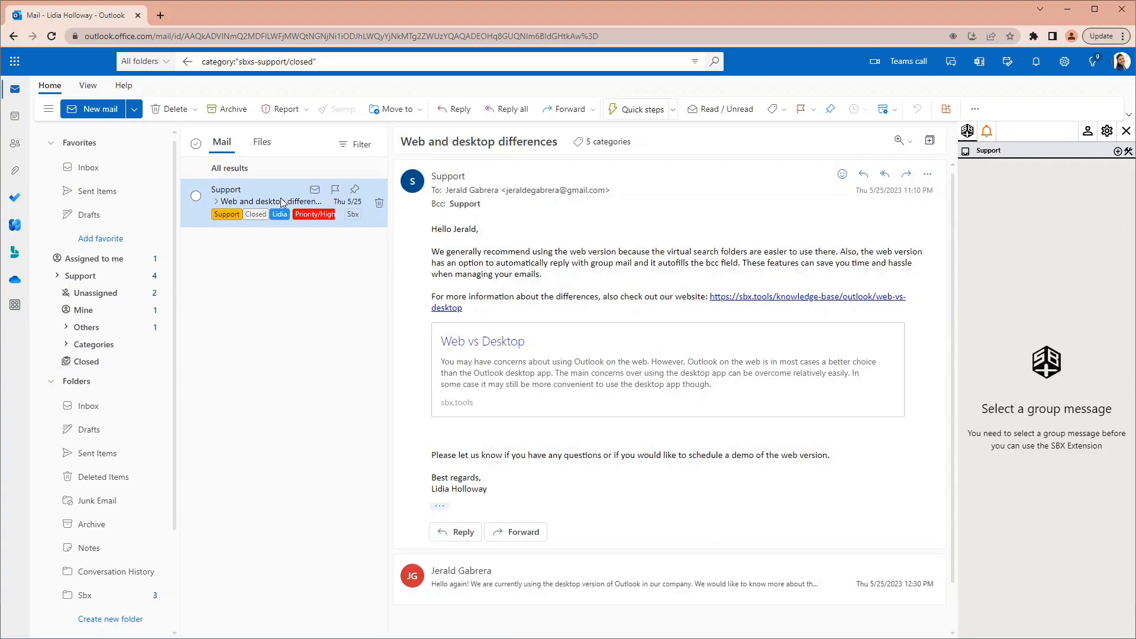